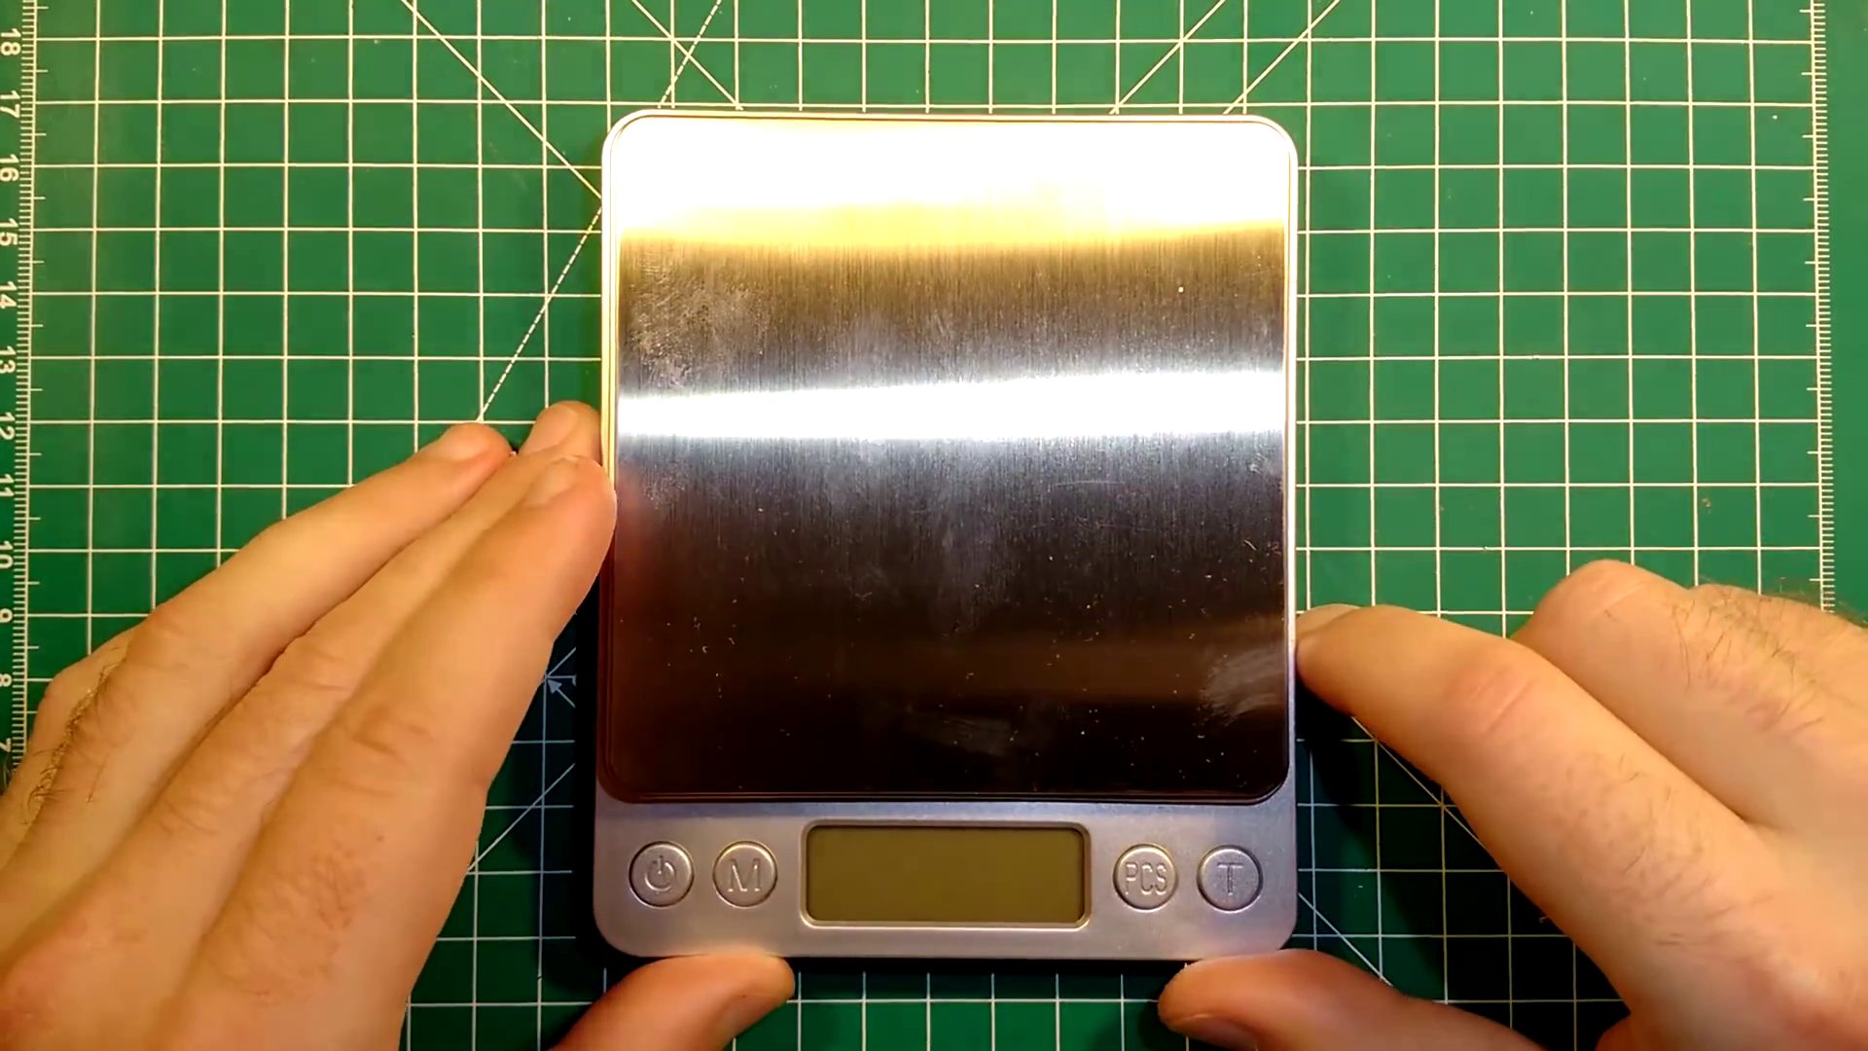
pyautogui.click(662, 874)
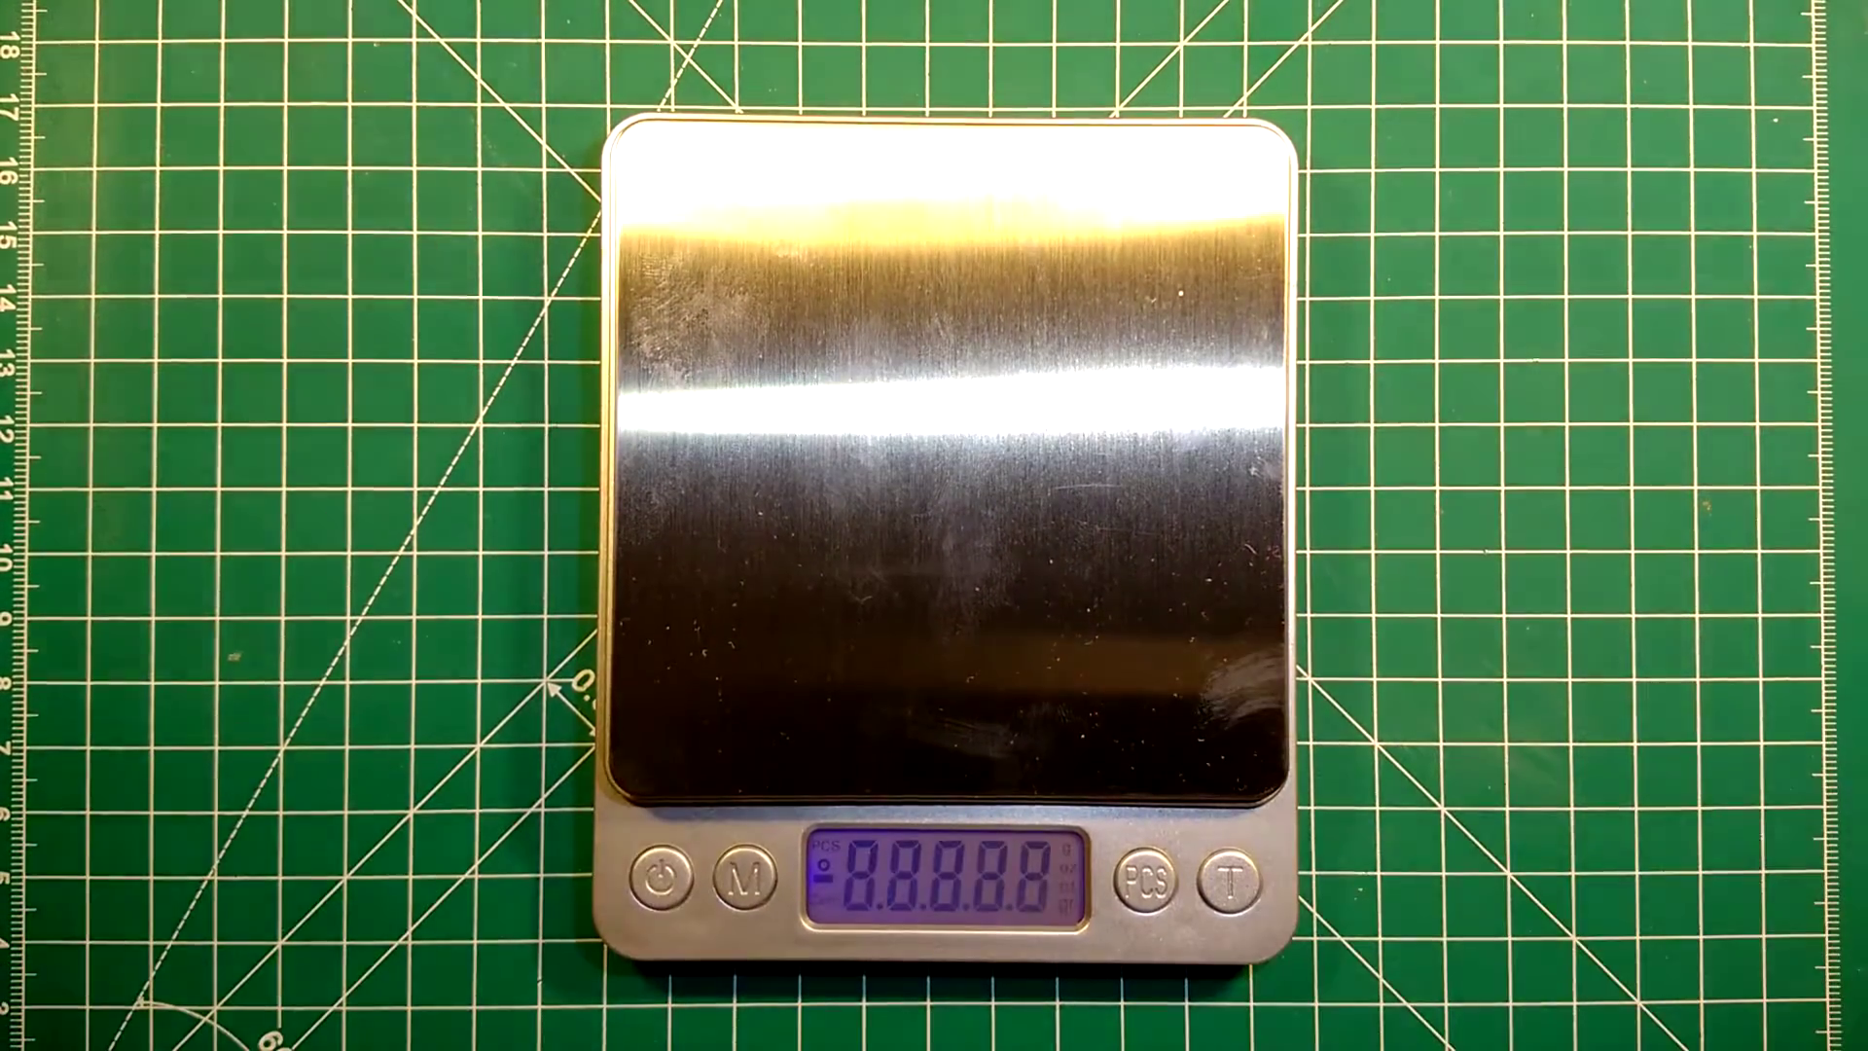